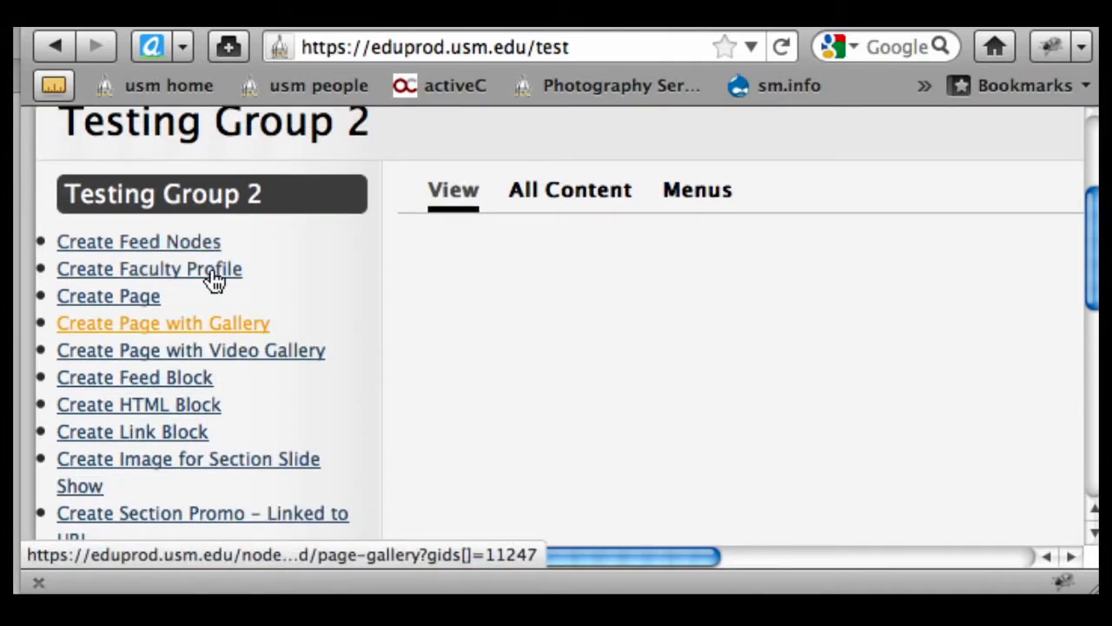
pyautogui.moveTo(149, 269)
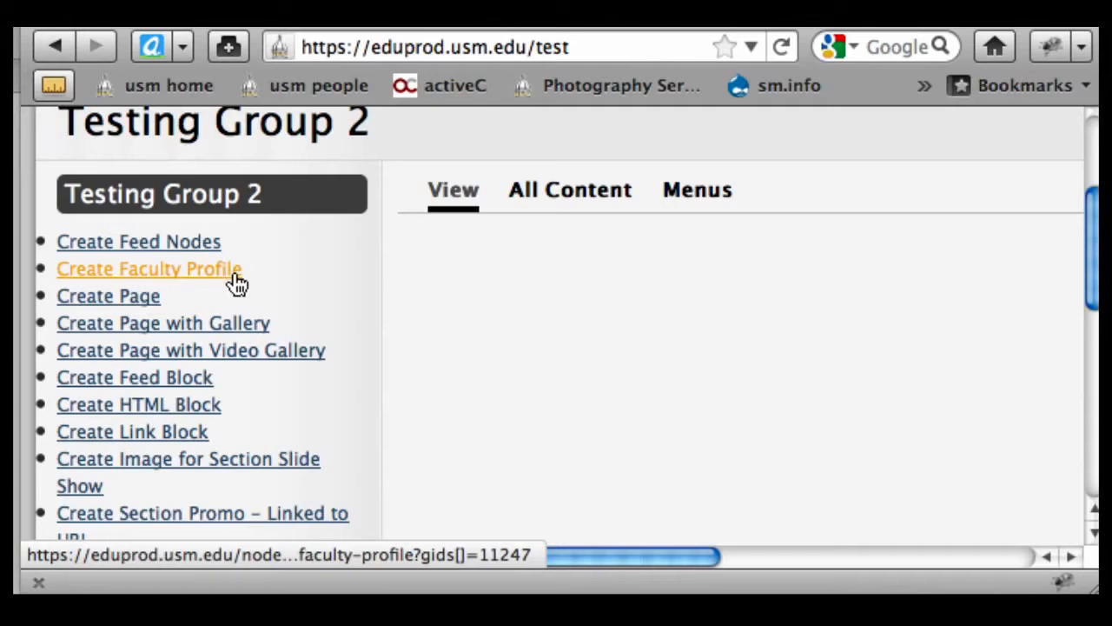
pyautogui.moveTo(276, 283)
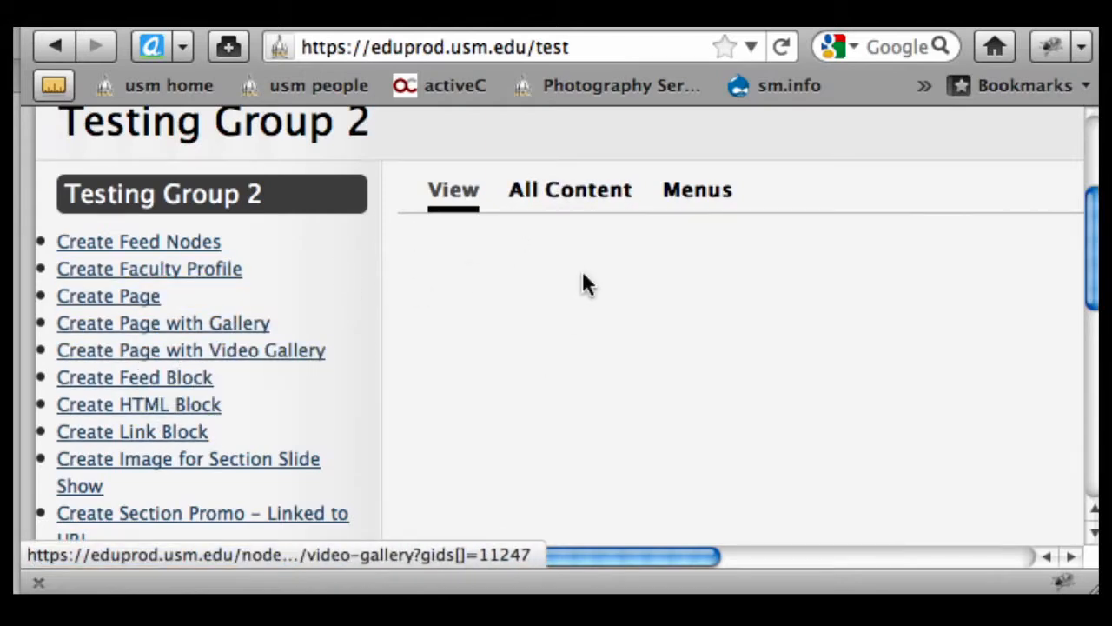
# List all Testing Group 2 content, showing two published HTML blocks and the content-type filter.
pyautogui.click(570, 190)
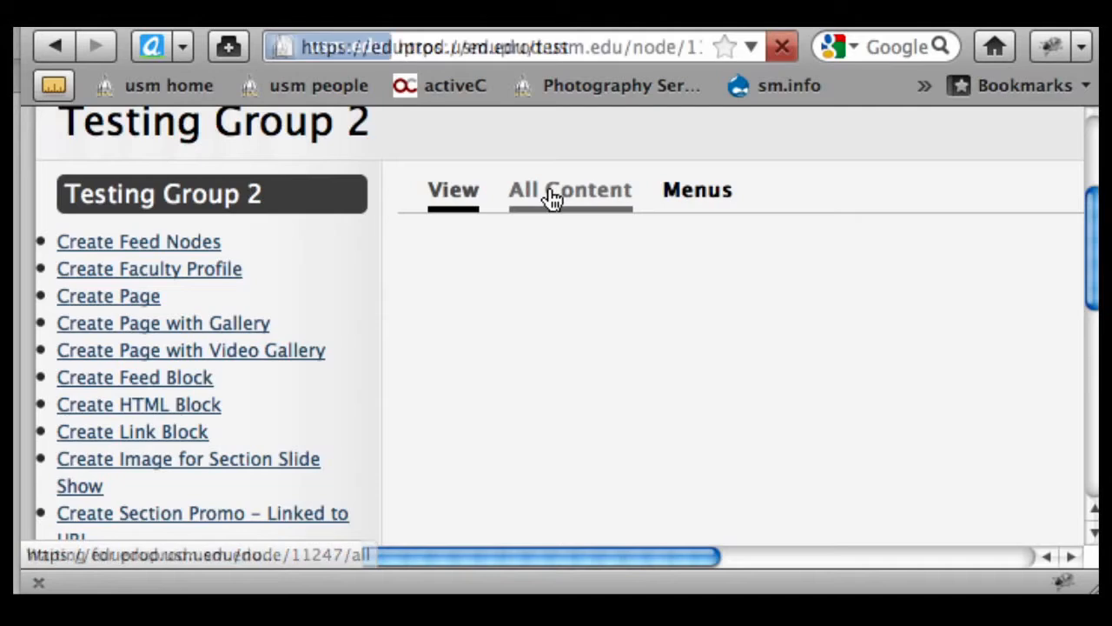
pyautogui.click(569, 189)
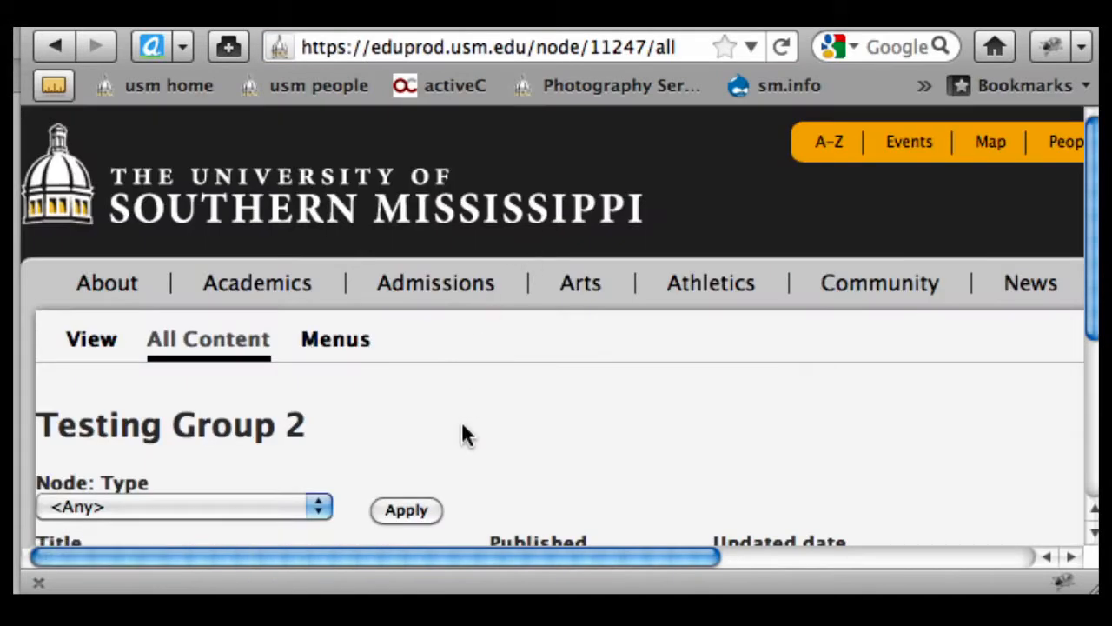
pyautogui.scroll(-3)
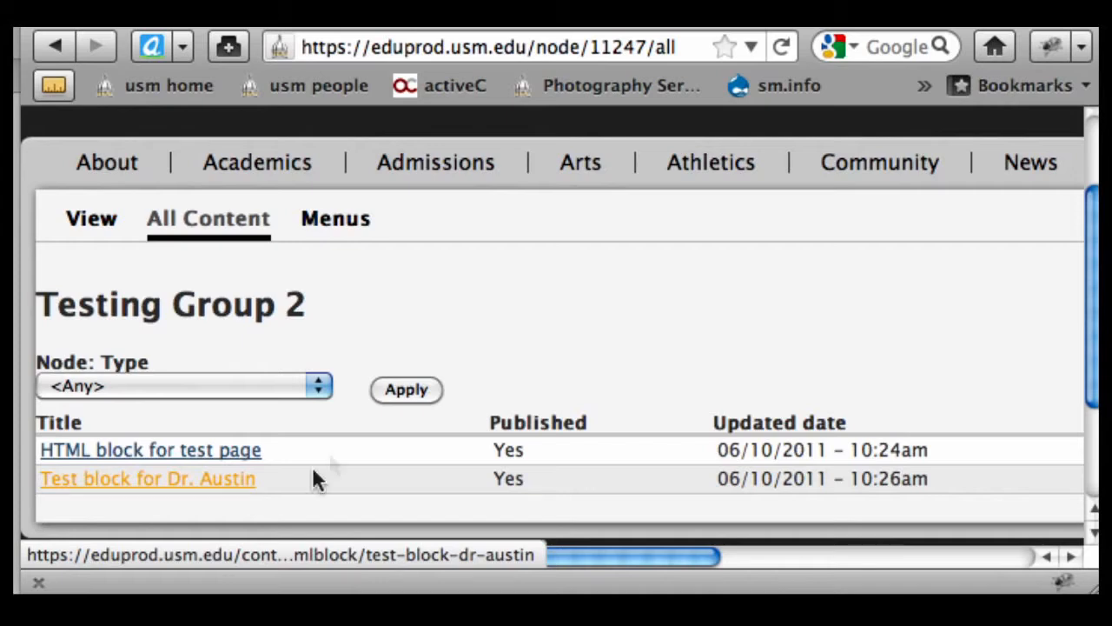
pyautogui.moveTo(252, 387)
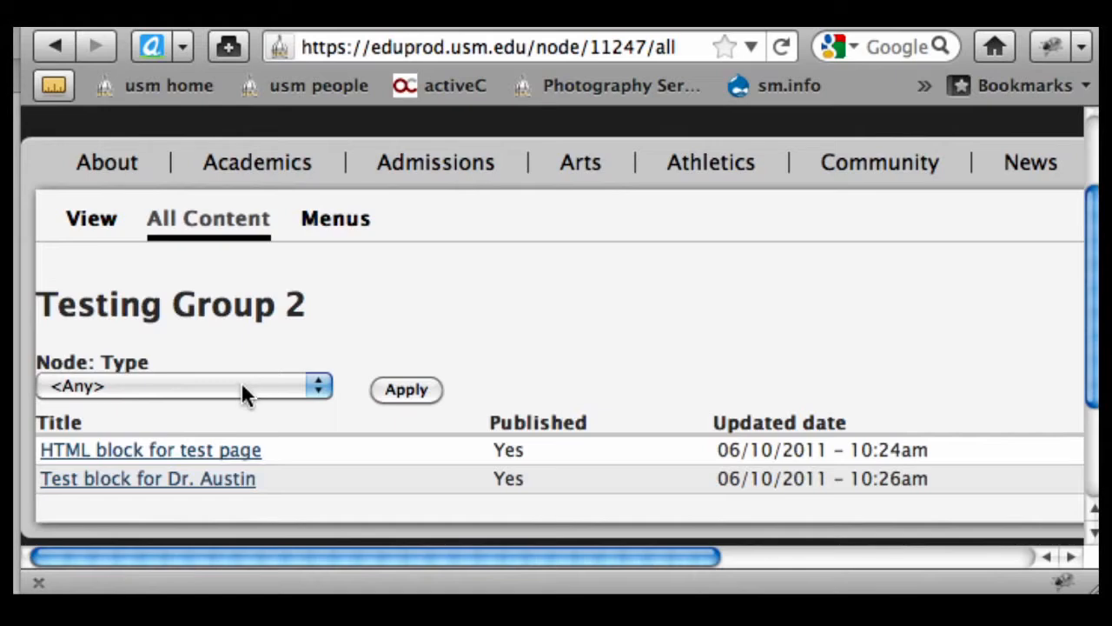
pyautogui.click(183, 386)
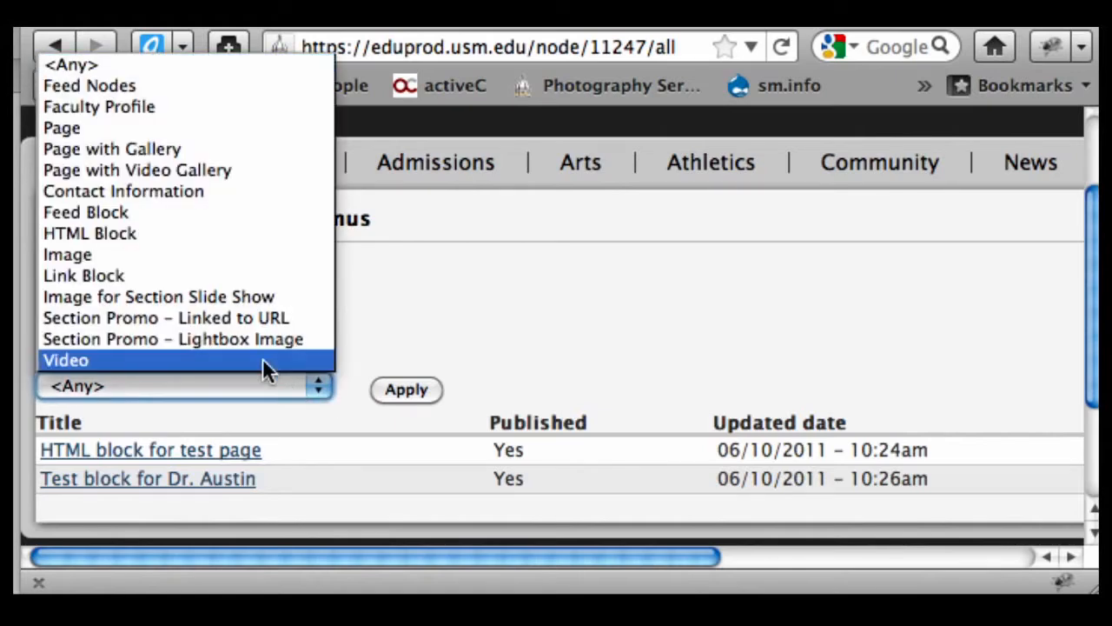
pyautogui.moveTo(129, 106)
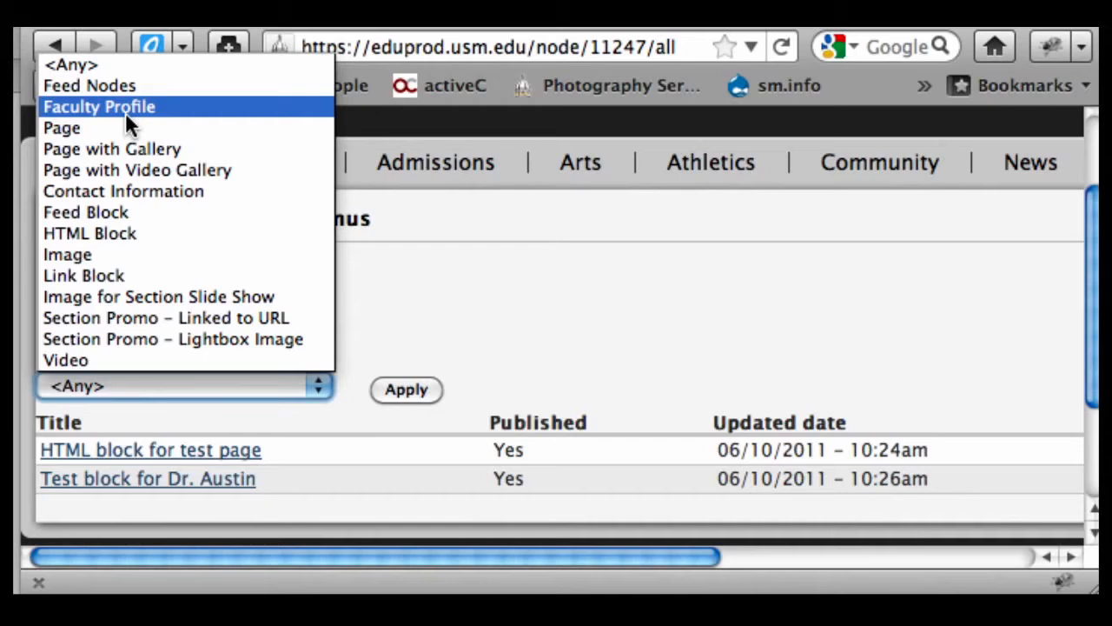
pyautogui.moveTo(122, 128)
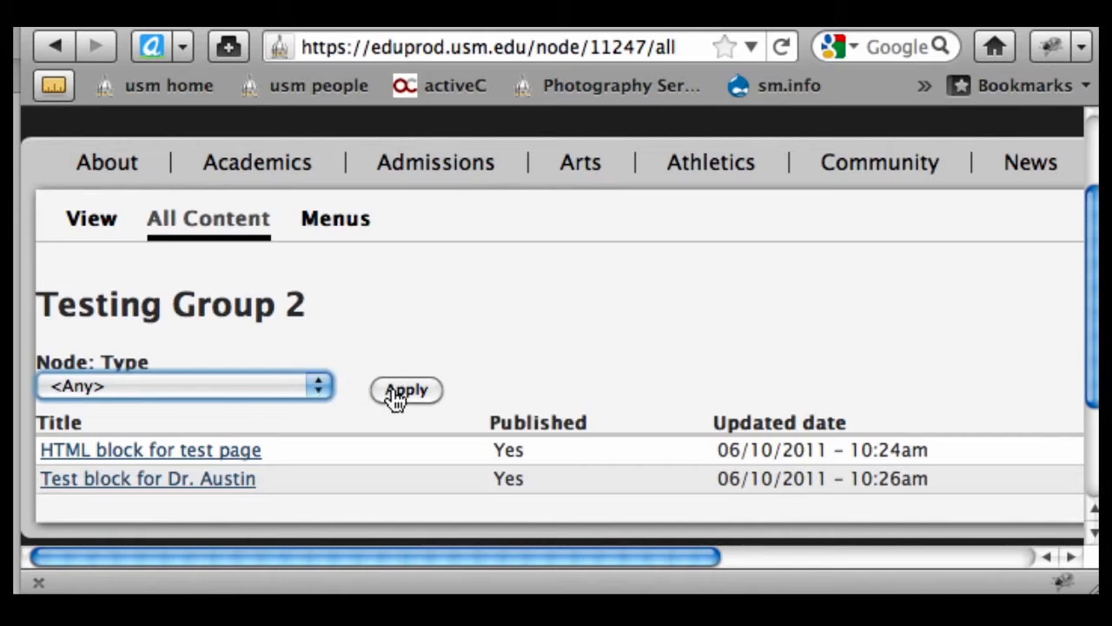
pyautogui.moveTo(474, 360)
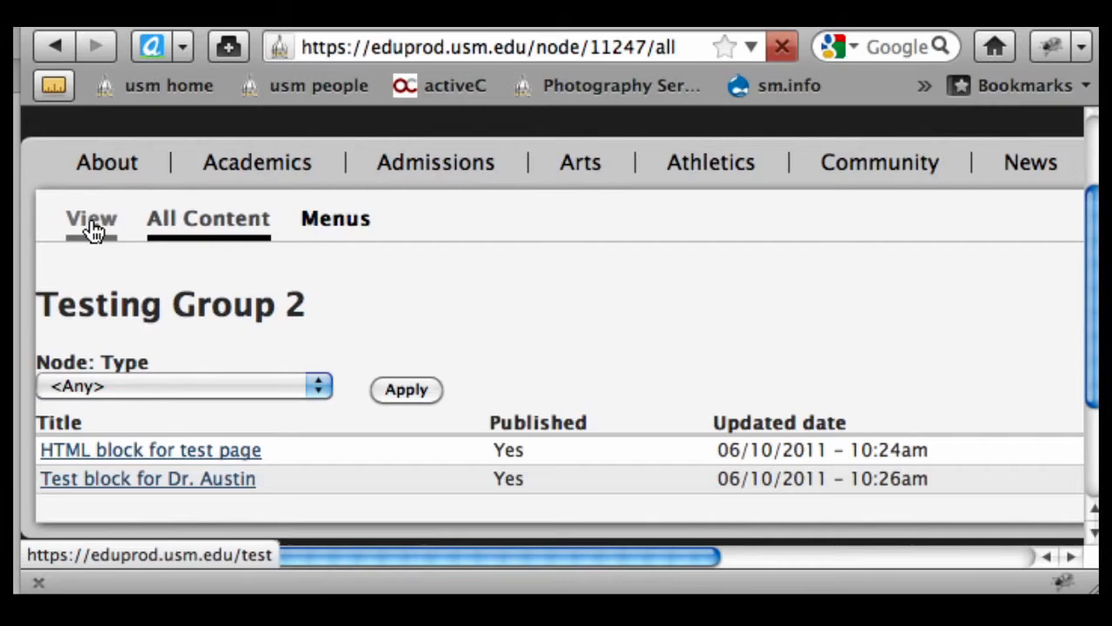
# Go back to the Testing Group 2 home page and choose Create Page.
pyautogui.click(92, 218)
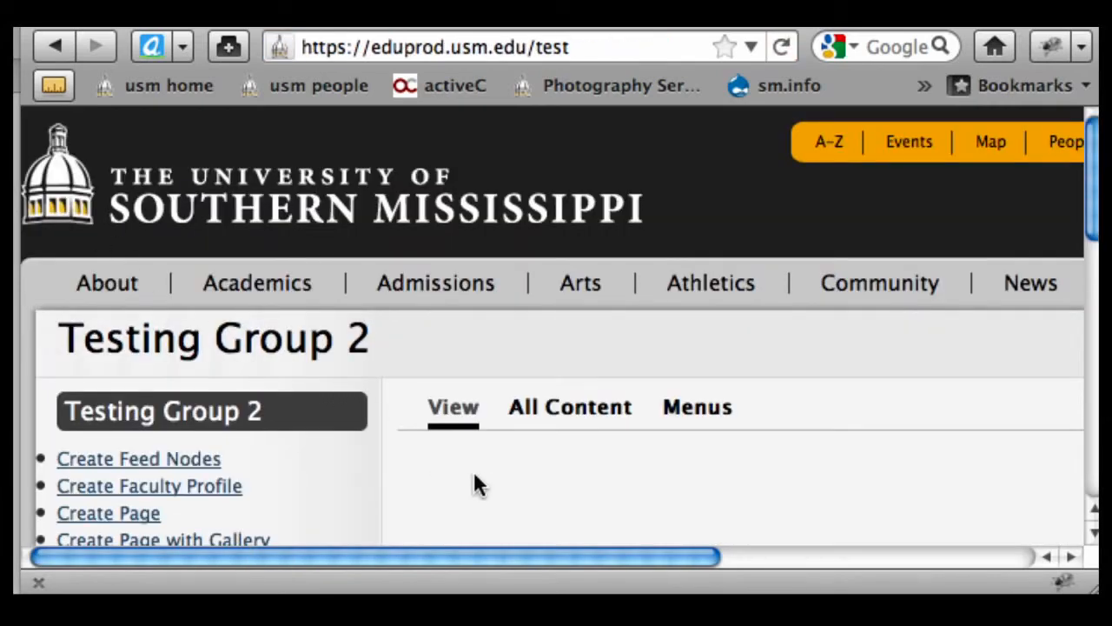
pyautogui.scroll(-3)
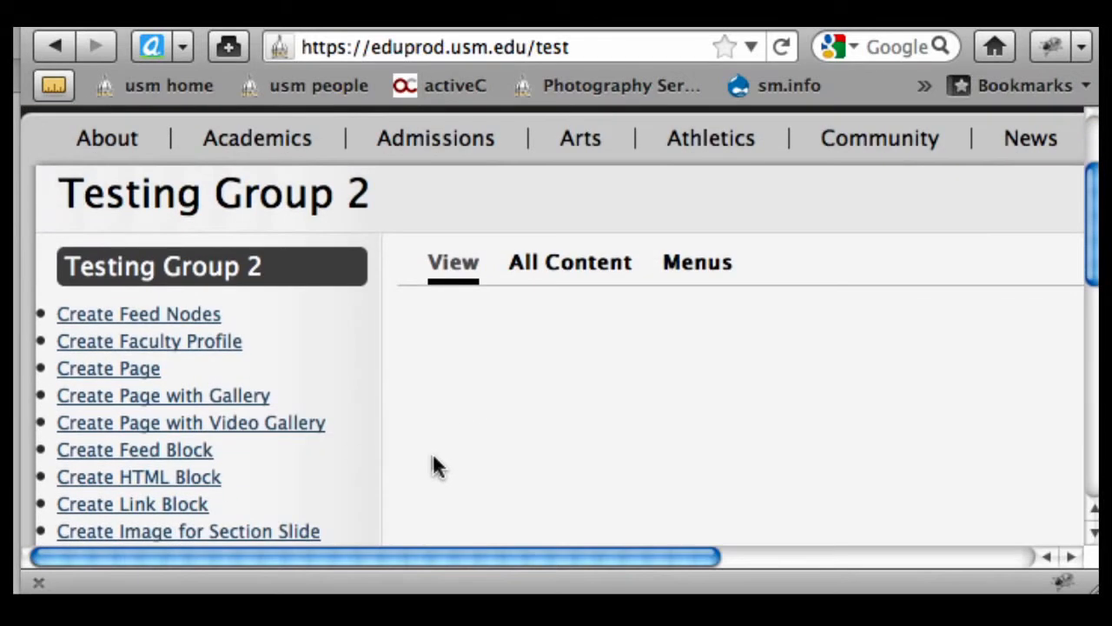
pyautogui.moveTo(108, 367)
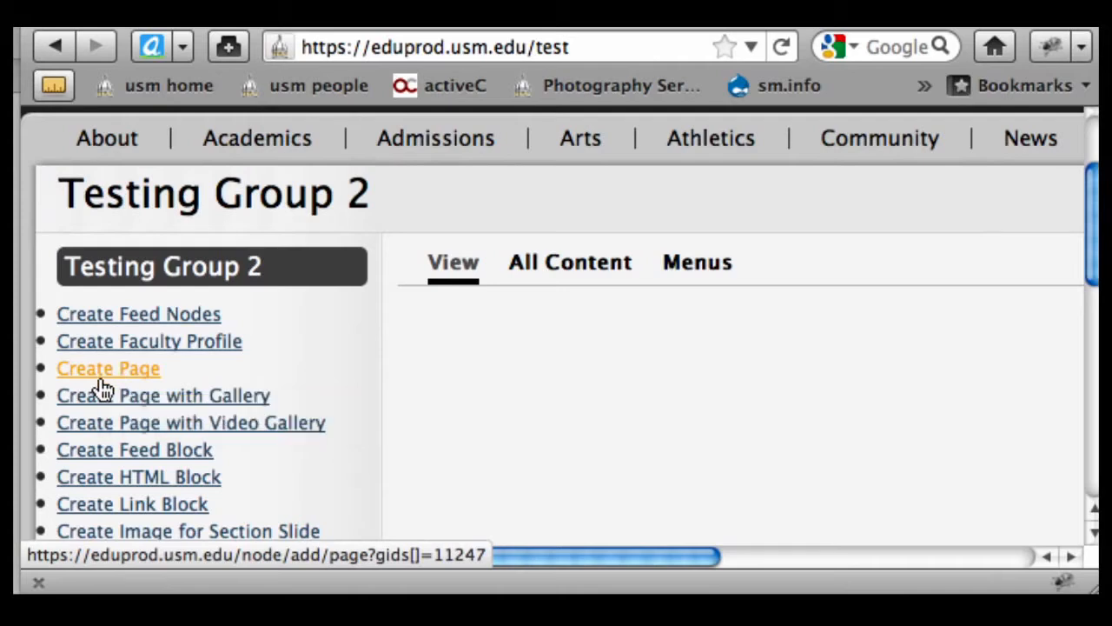
pyautogui.click(107, 367)
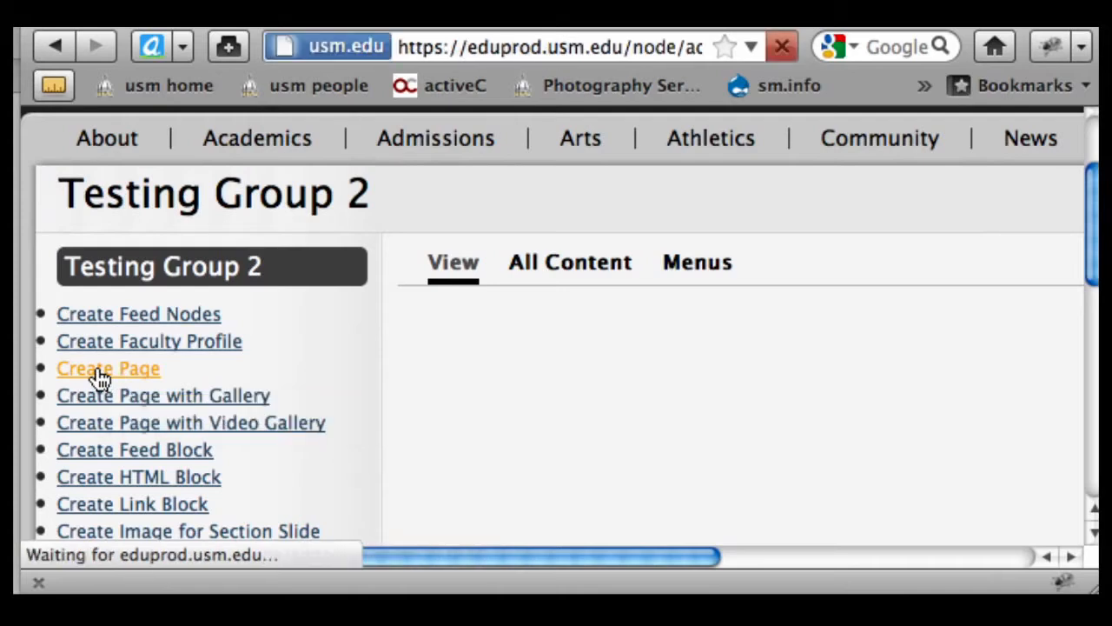
# Enter 'Test Page 1' as the new page's title.
pyautogui.click(108, 368)
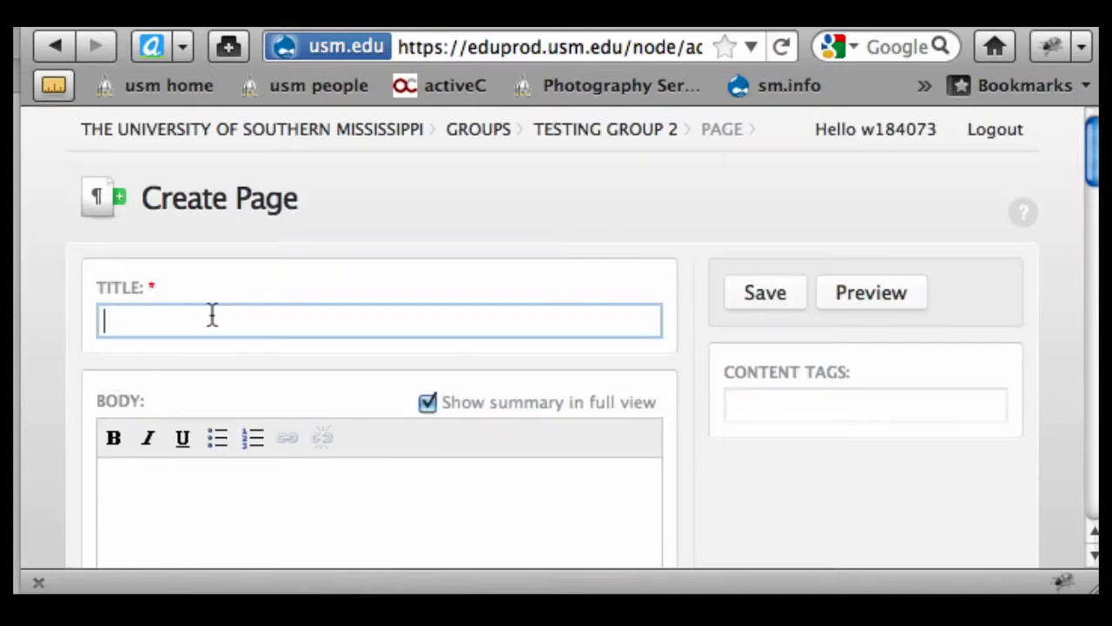
pyautogui.write('TEs')
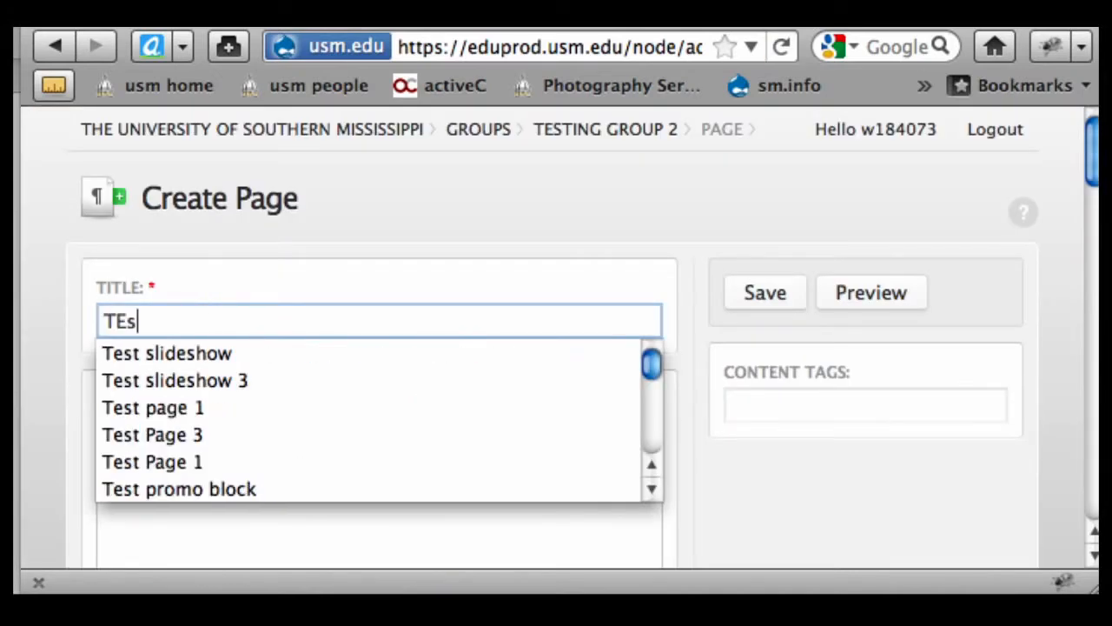
pyautogui.write('Test Page 1')
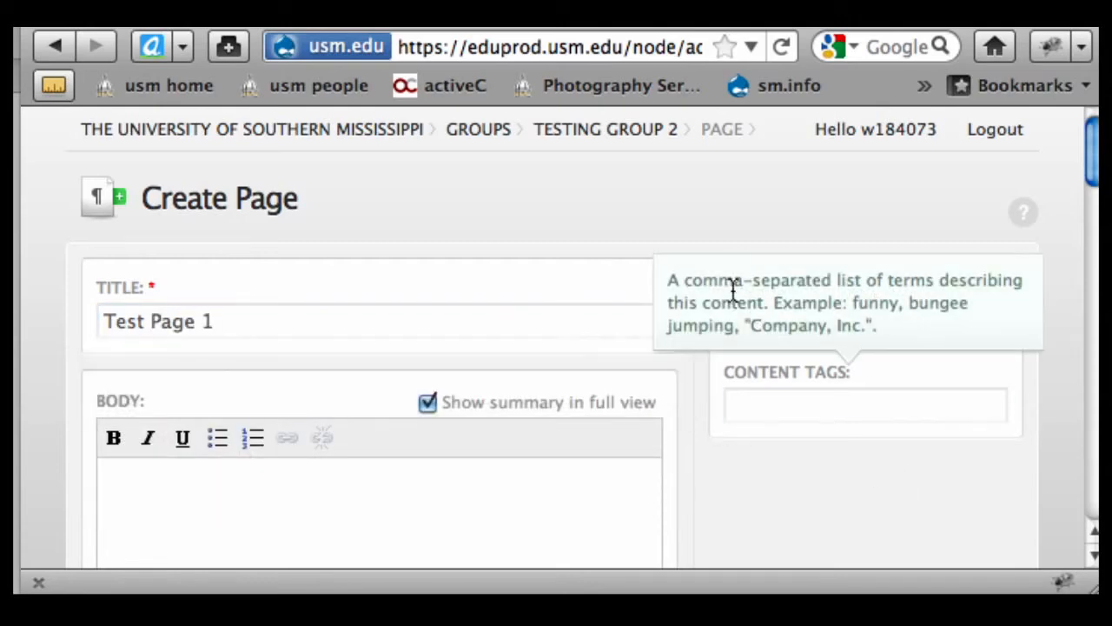
pyautogui.click(764, 292)
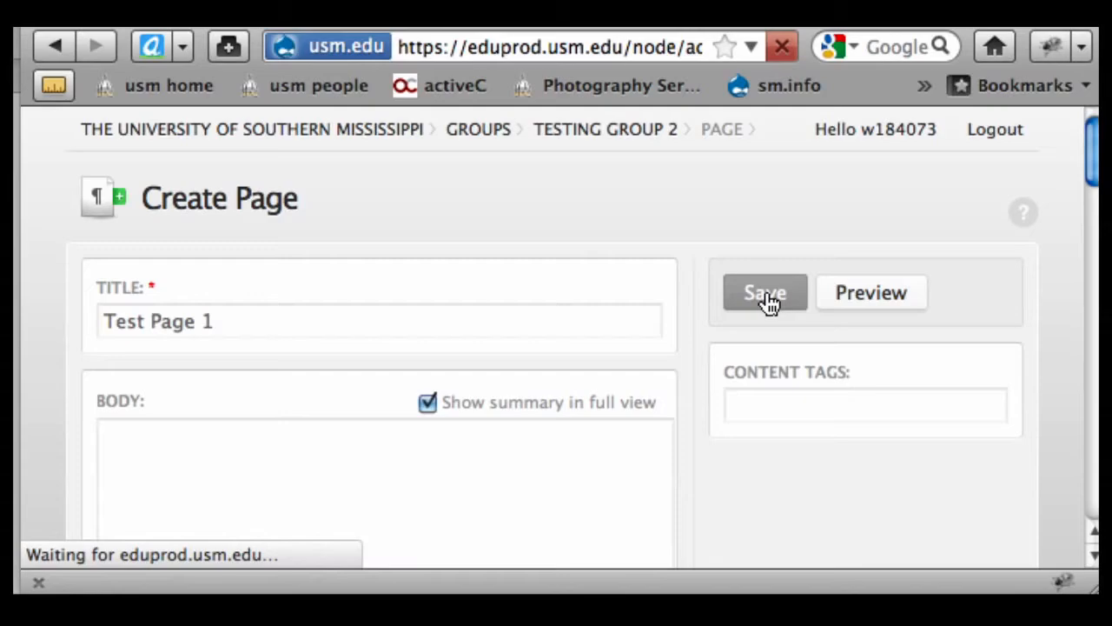
# Save Test Page 1 and view it published at test/test-page-1.
pyautogui.click(764, 293)
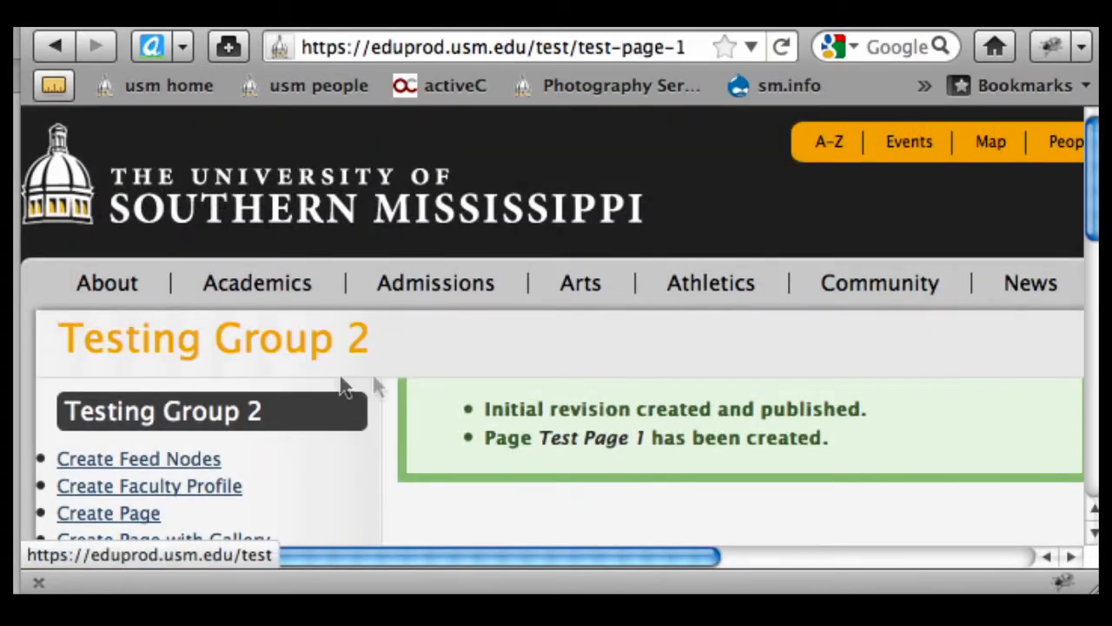
pyautogui.scroll(-3)
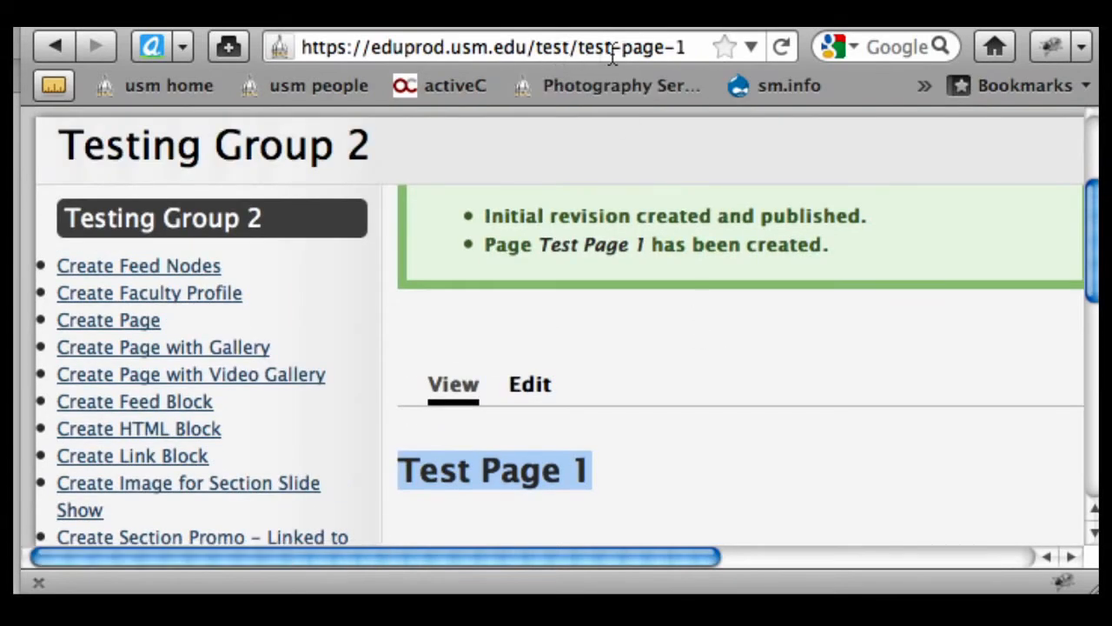
pyautogui.doubleClick(549, 47)
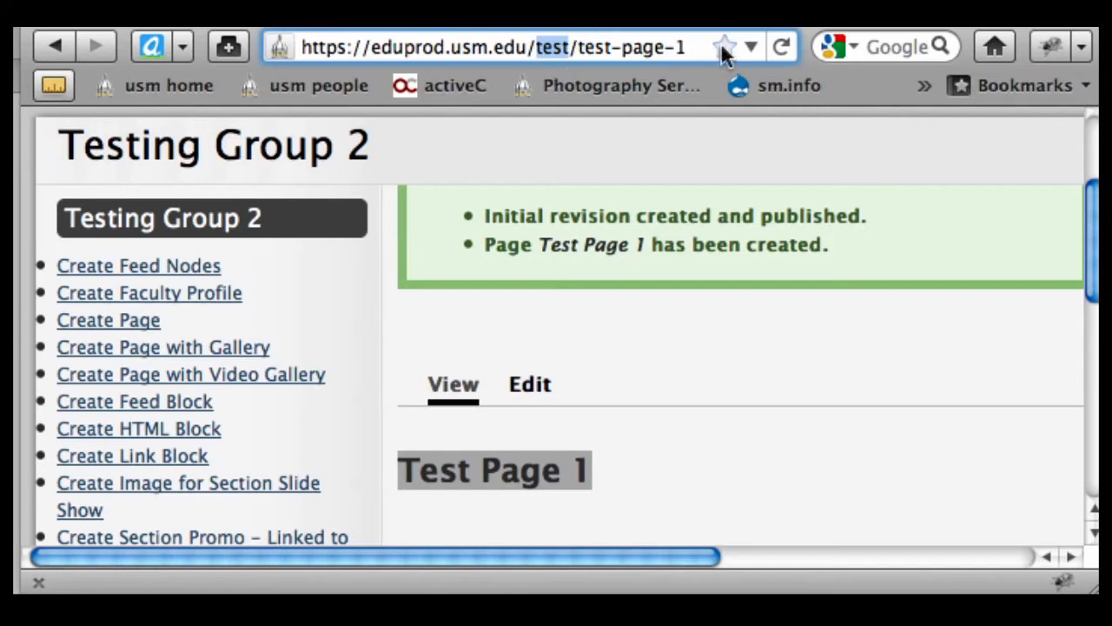
pyautogui.moveTo(535, 417)
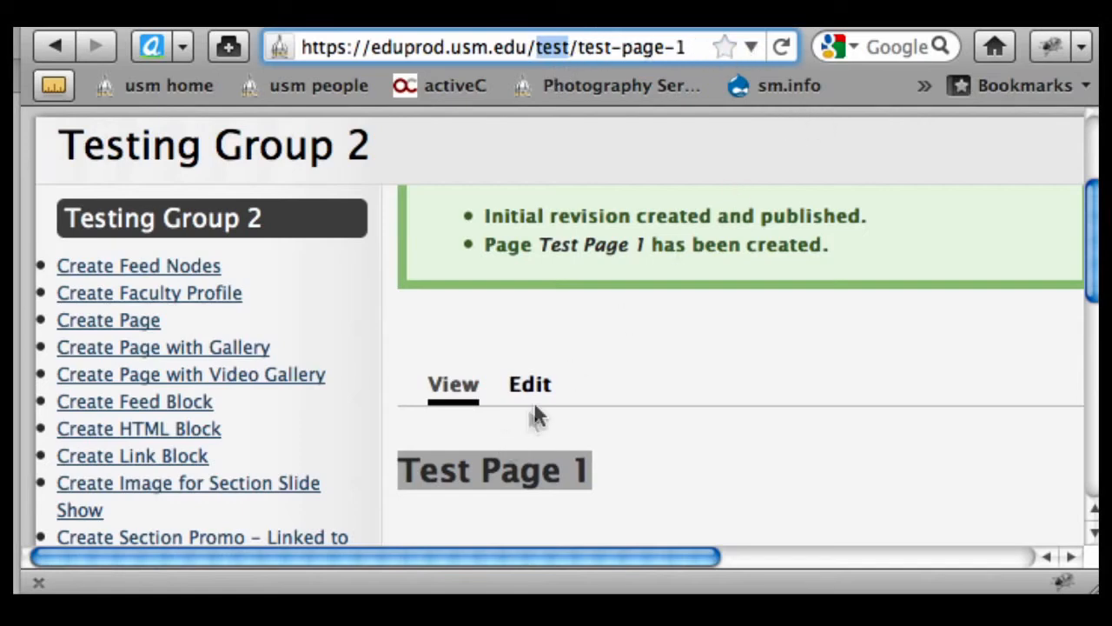
pyautogui.moveTo(530, 384)
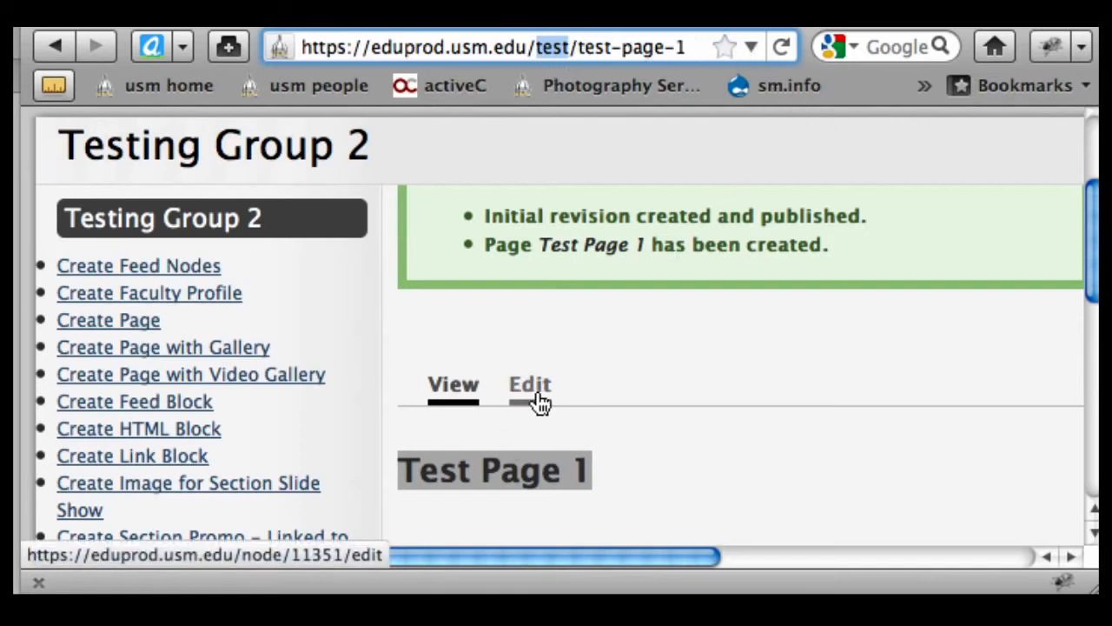
pyautogui.moveTo(528, 393)
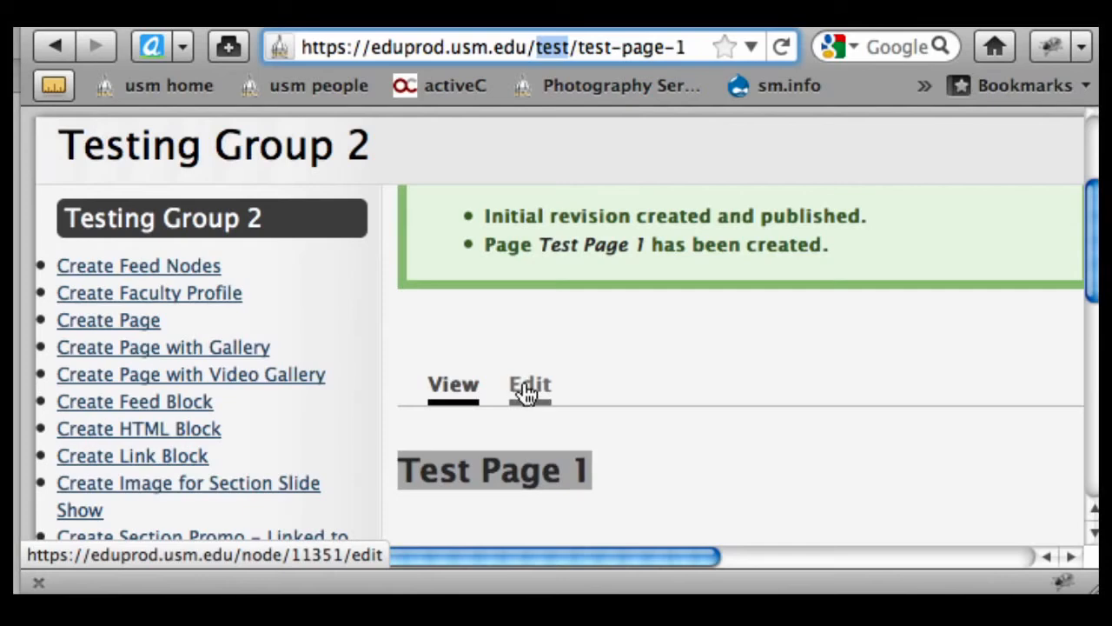
# Edit the page title to 'Test Page 1 for My Office' and save.
pyautogui.click(528, 384)
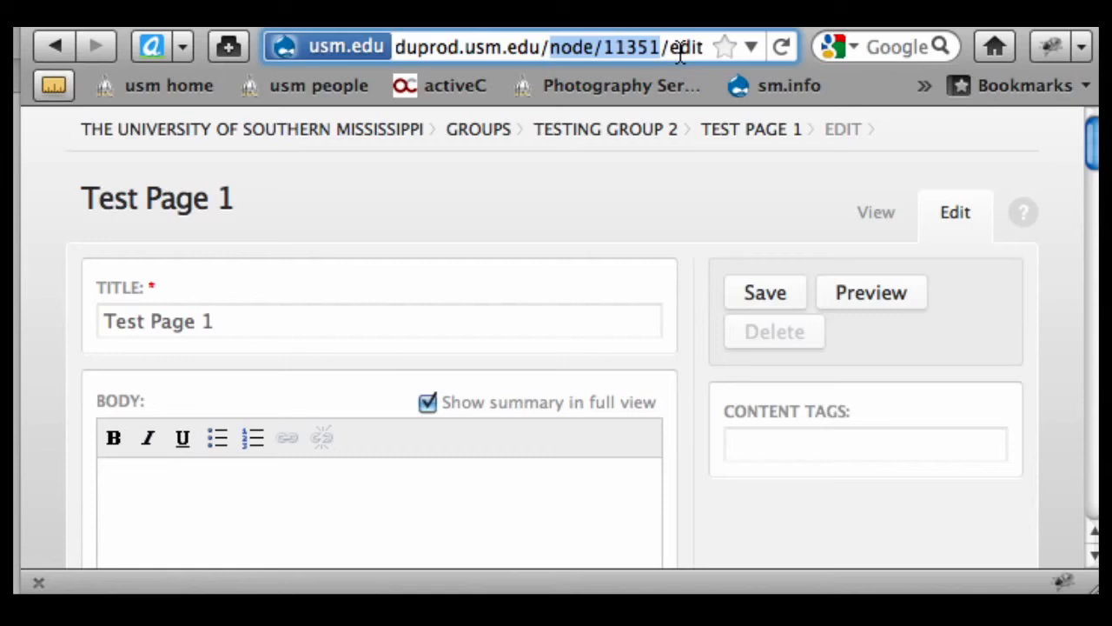
pyautogui.click(278, 321)
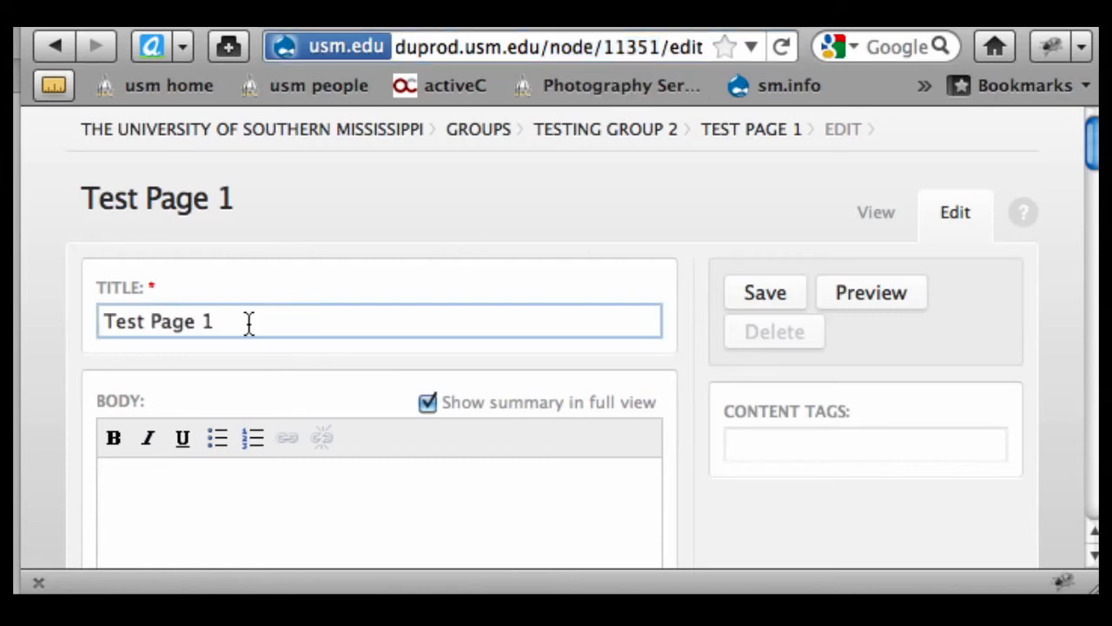
pyautogui.write('for')
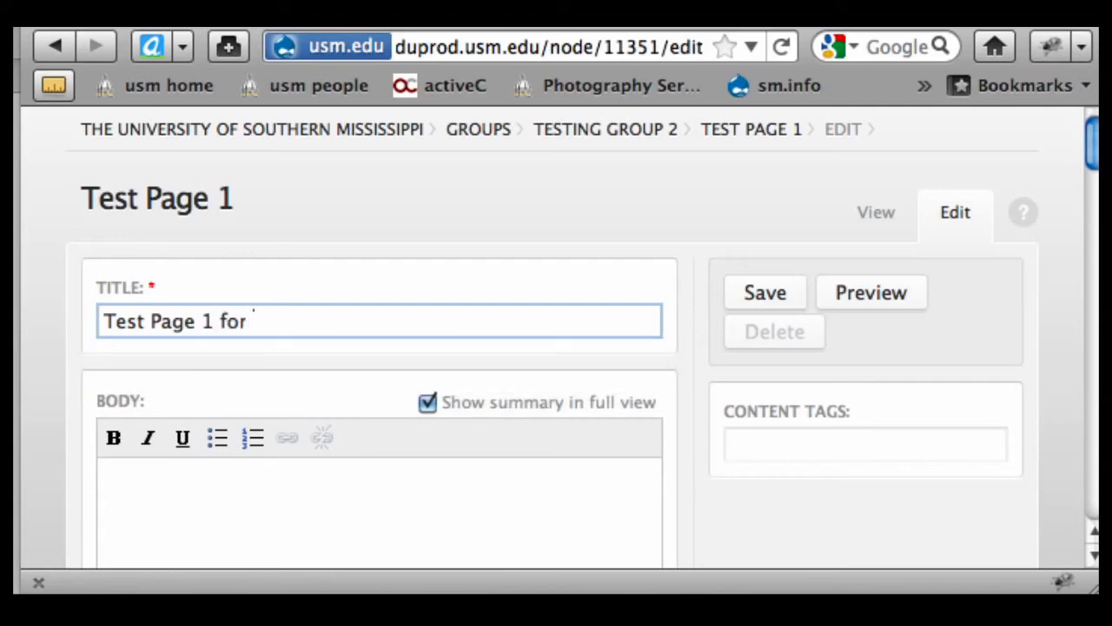
pyautogui.write('y Office')
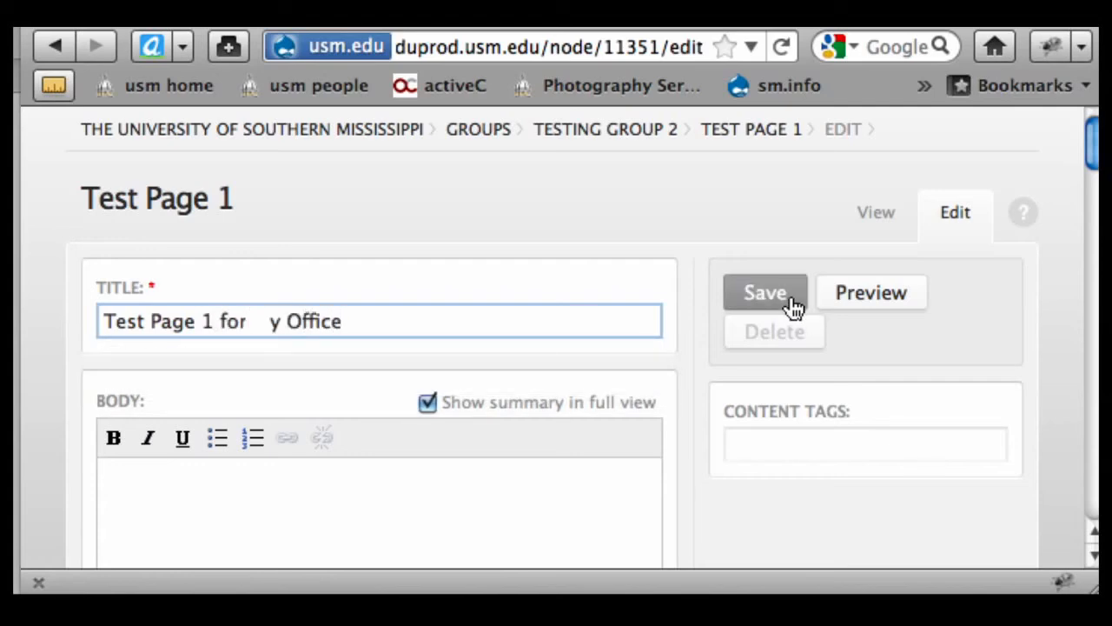
pyautogui.click(764, 292)
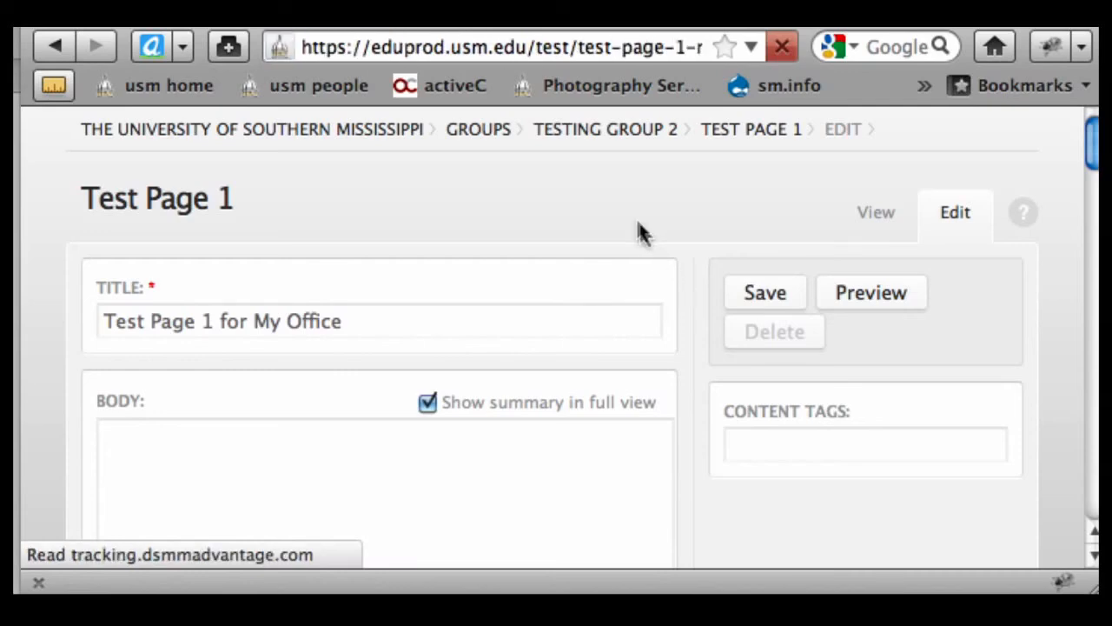
# Confirm the update and the new test-page-1-my-office address.
pyautogui.click(764, 292)
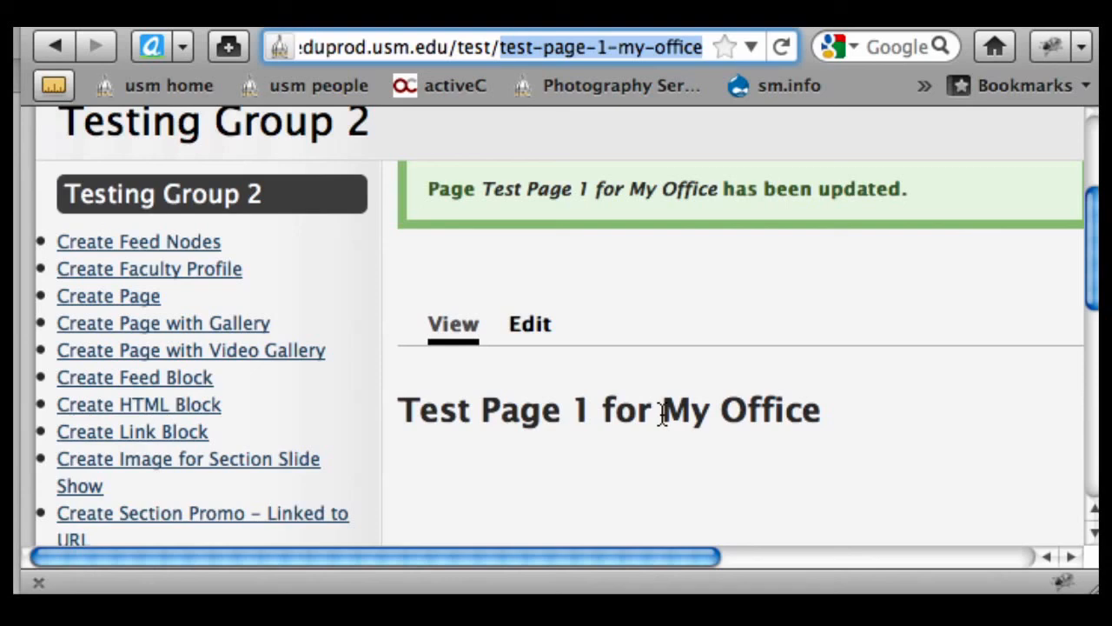
pyautogui.moveTo(821, 398)
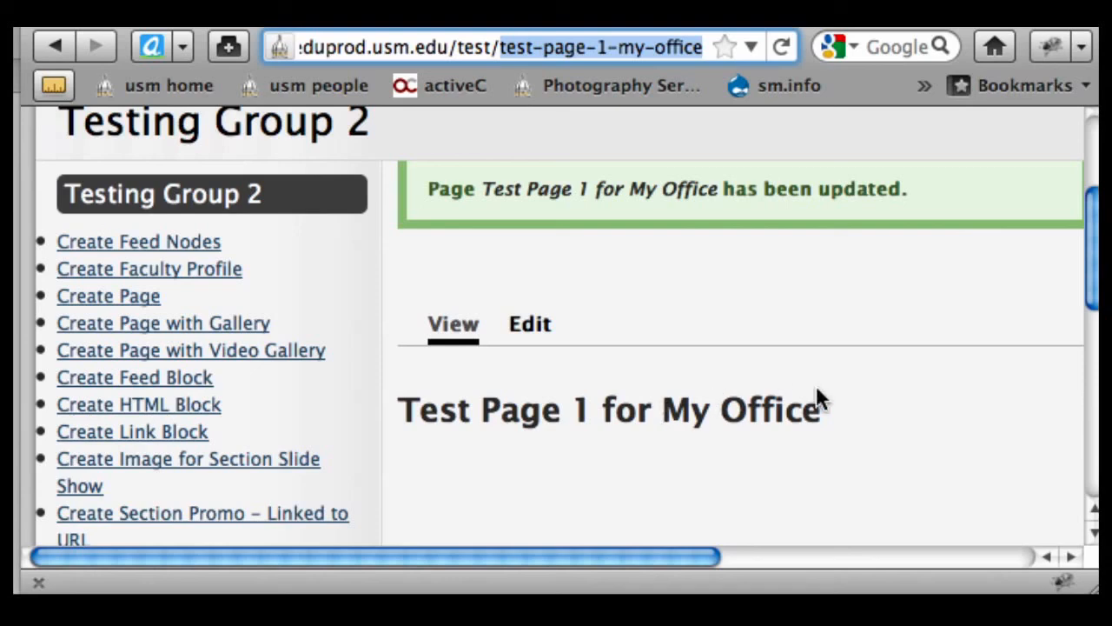